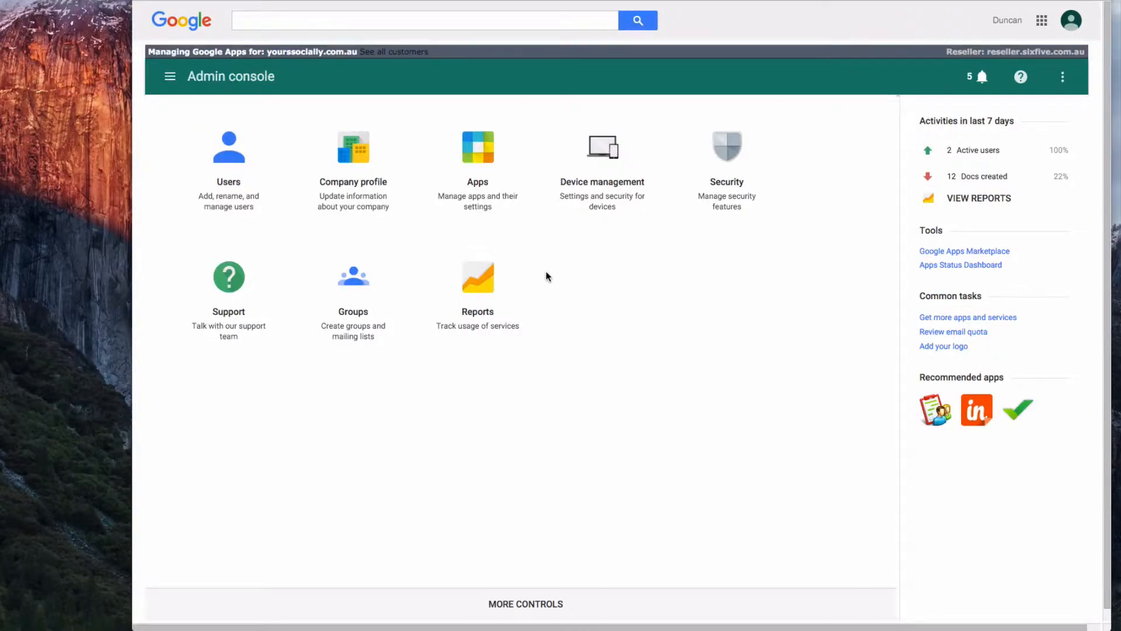
Navigate through Apps and Google Apps to the Gmail service settings
click(477, 148)
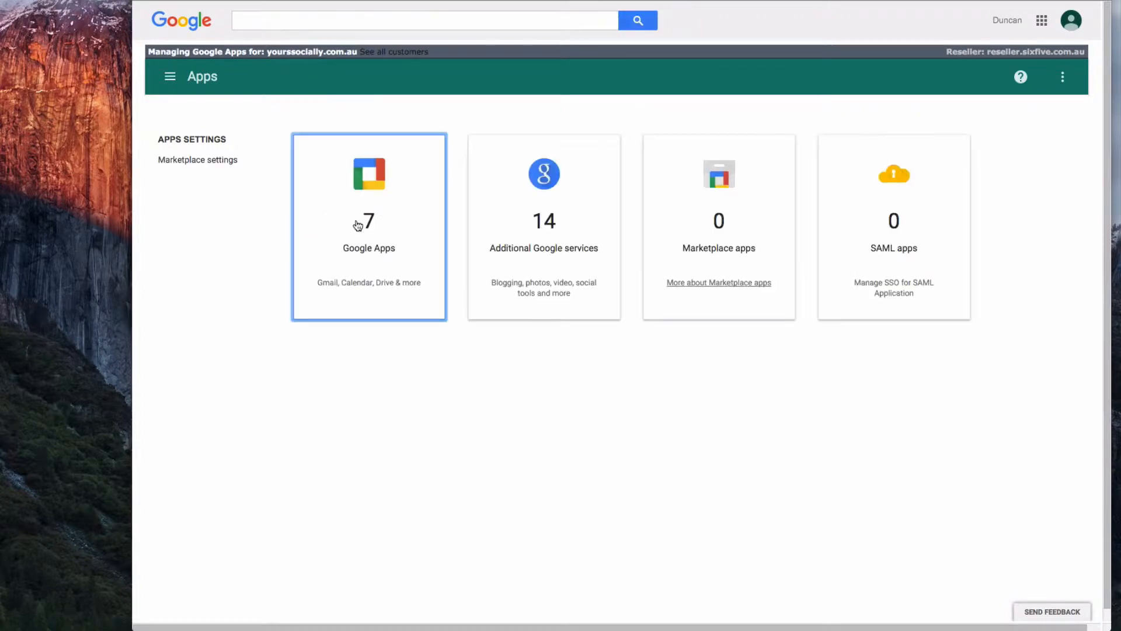
click(369, 227)
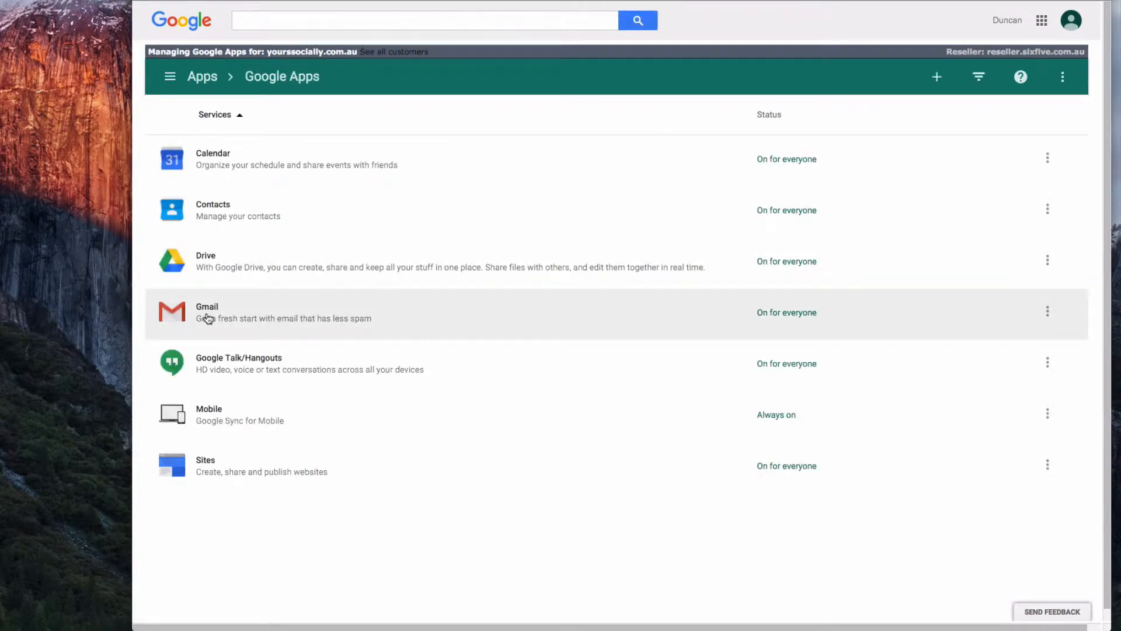
click(207, 312)
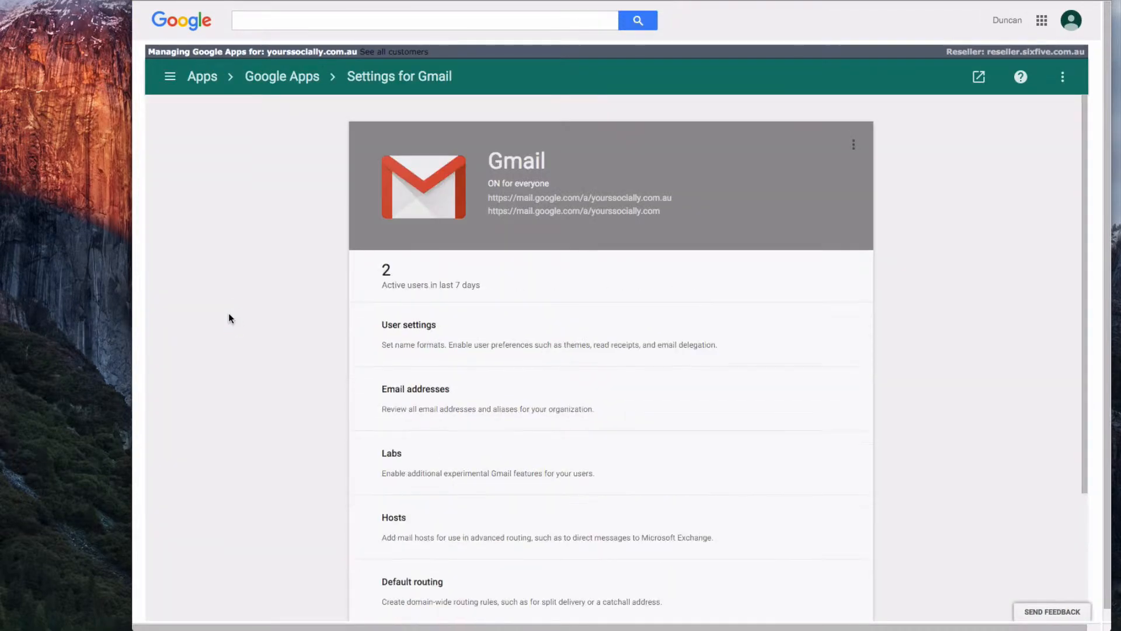
Scroll down the Gmail settings page to reach Advanced settings
scroll(down, 3)
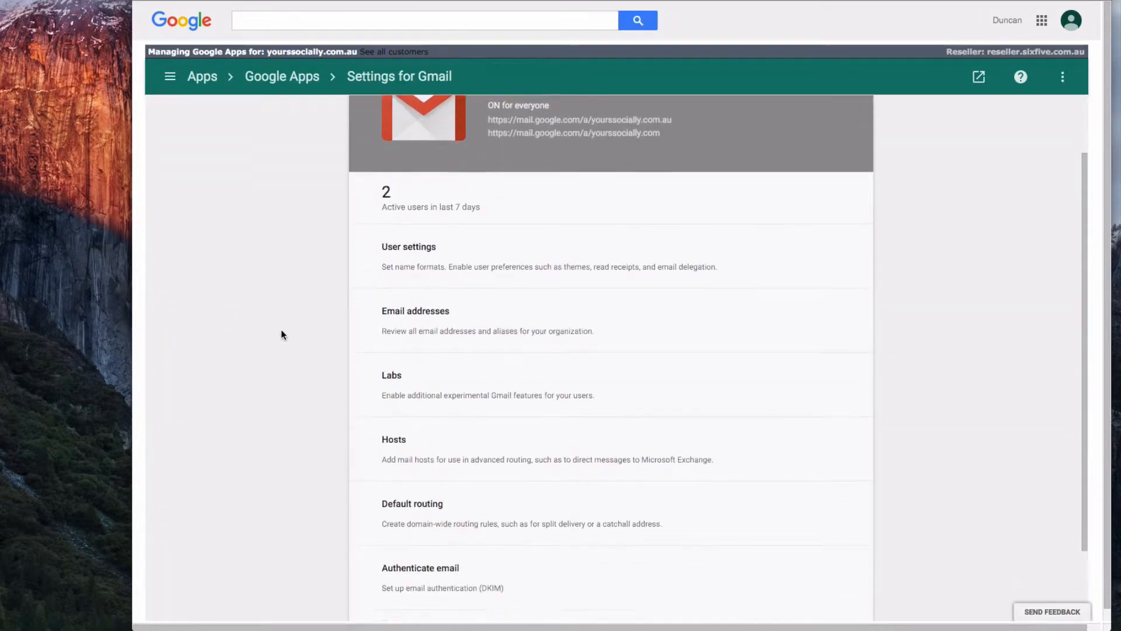
scroll(down, 3)
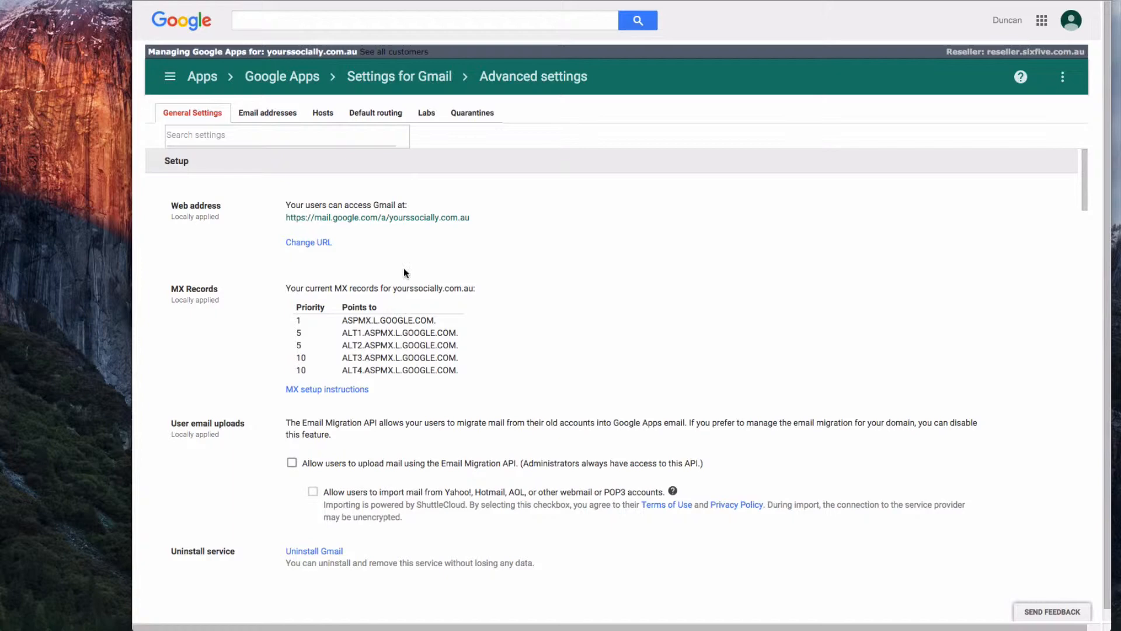
Filter the advanced settings by 'rout' and scroll down to Receiving routing
text(r)
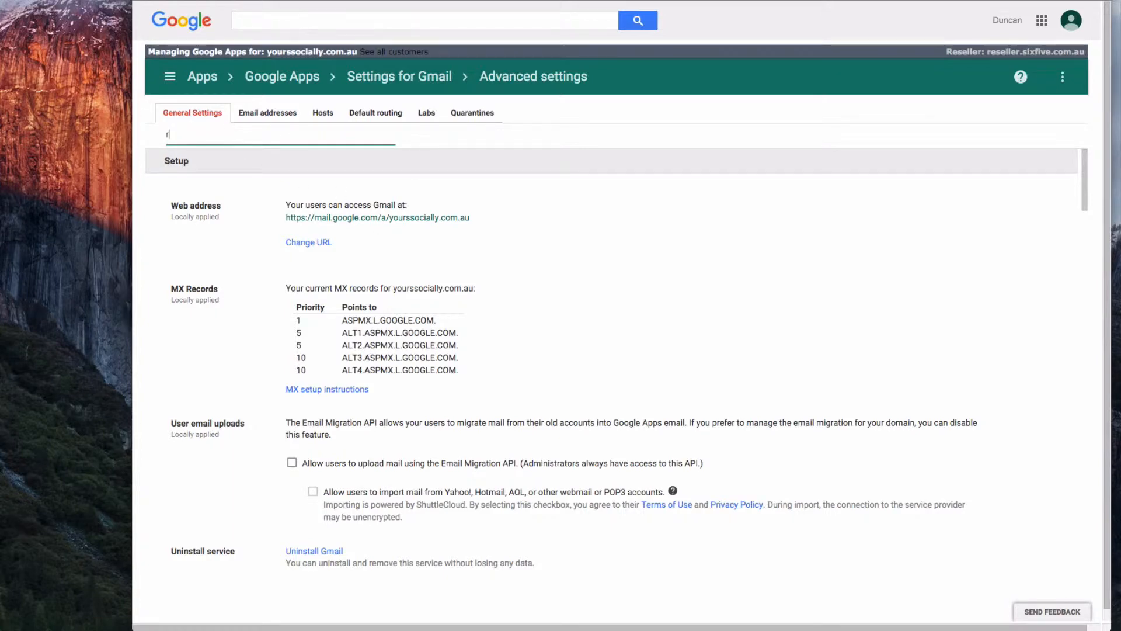
text(out)
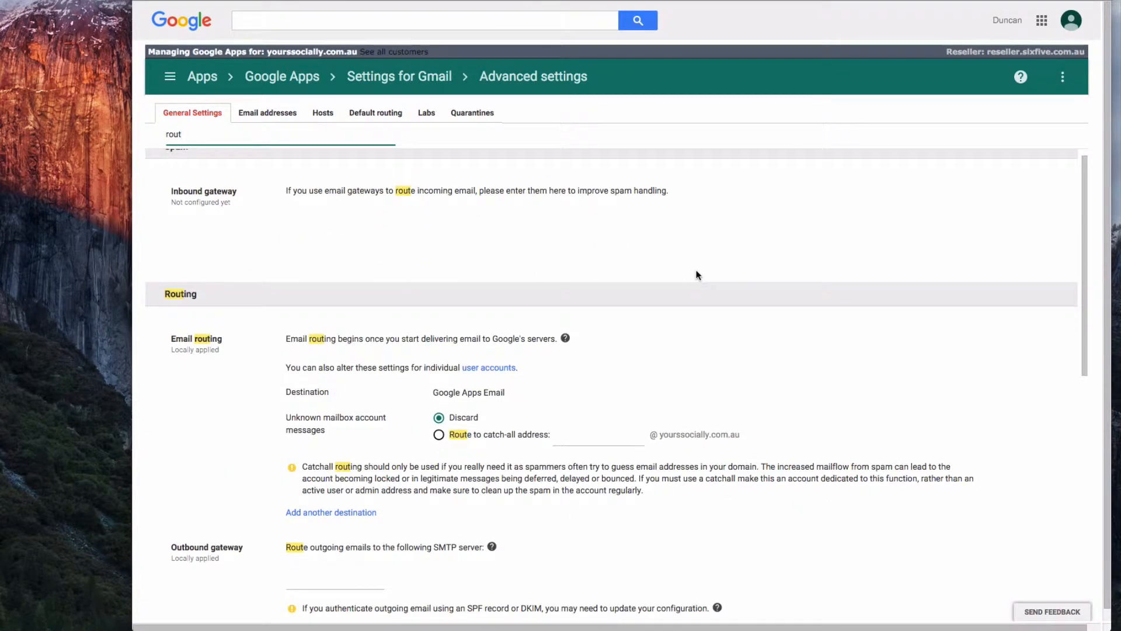
scroll(down, 3)
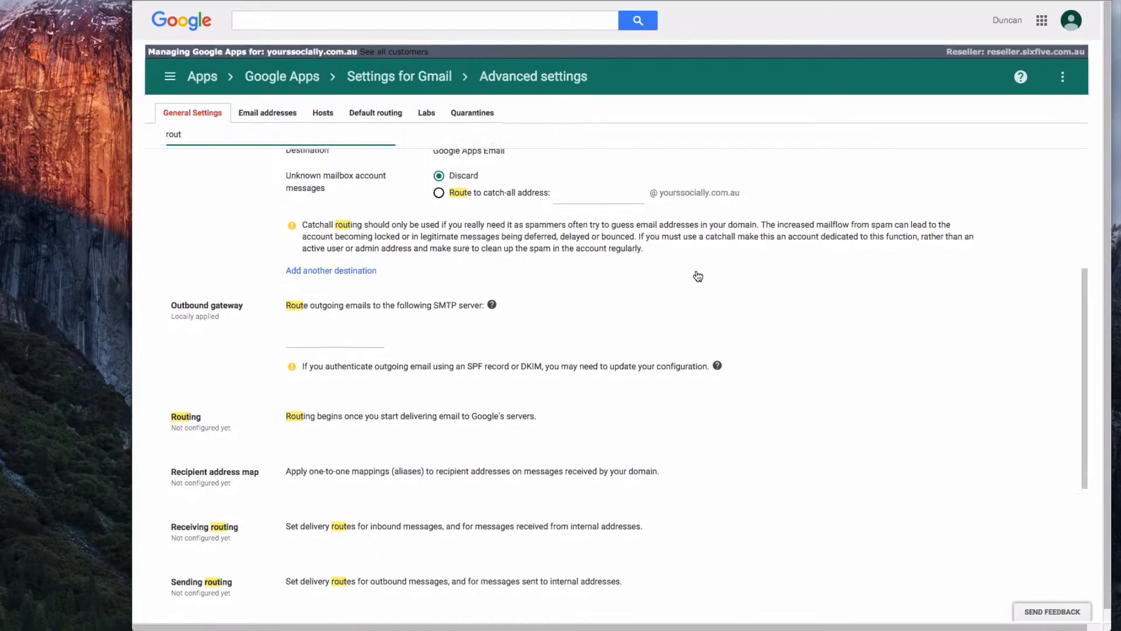
scroll(down, 3)
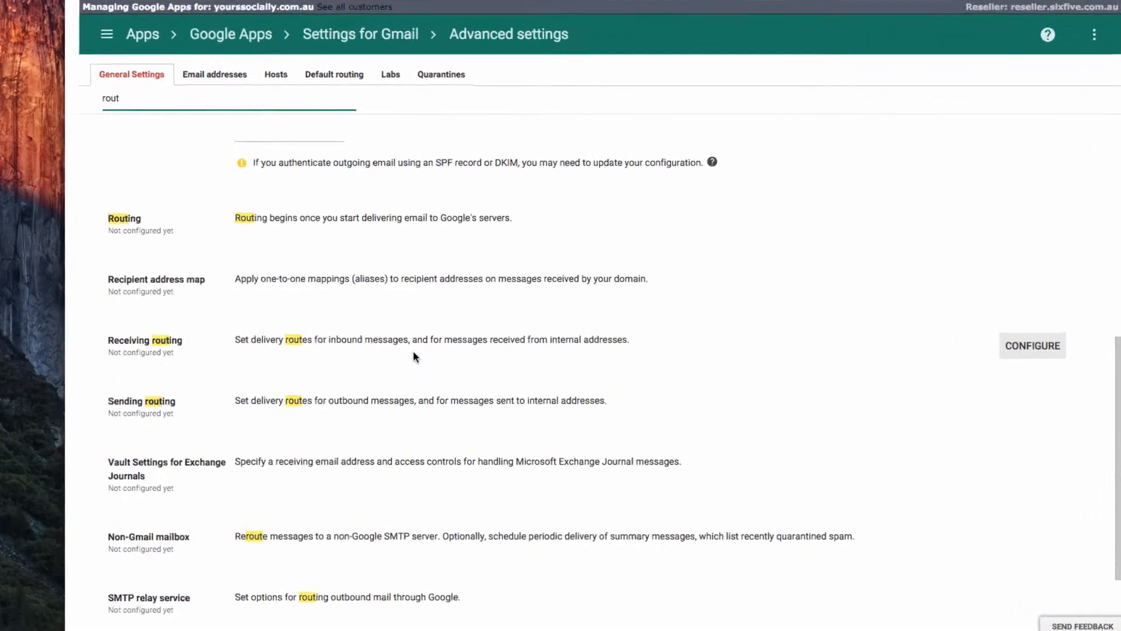
Configure a Receiving routing rule described 'anna to info' that applies to inbound messages
click(1032, 345)
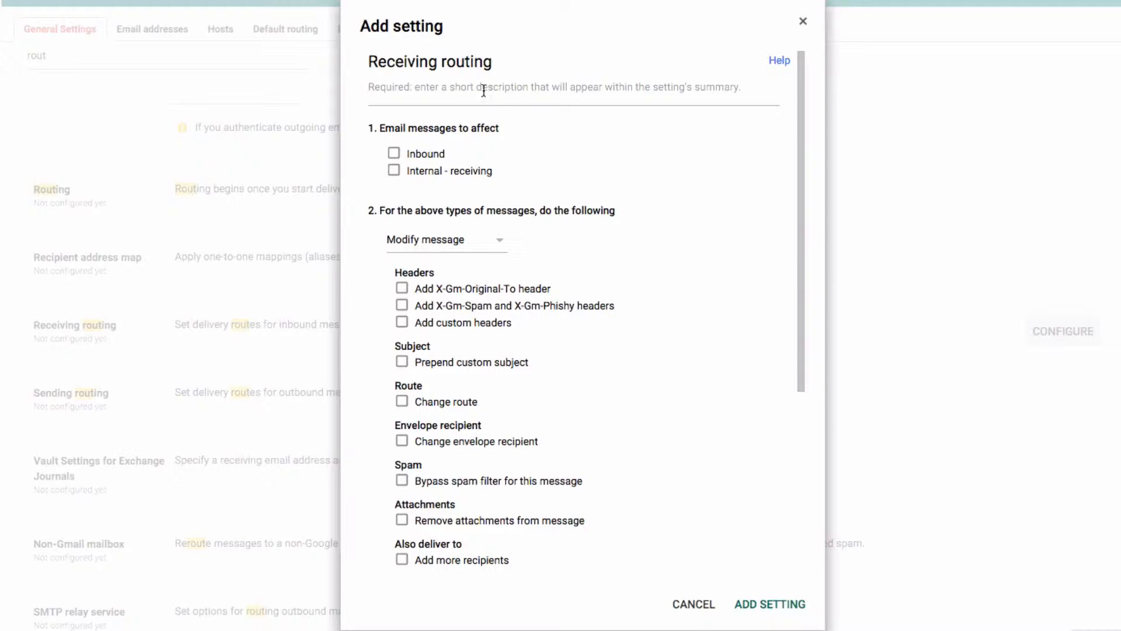
text(a)
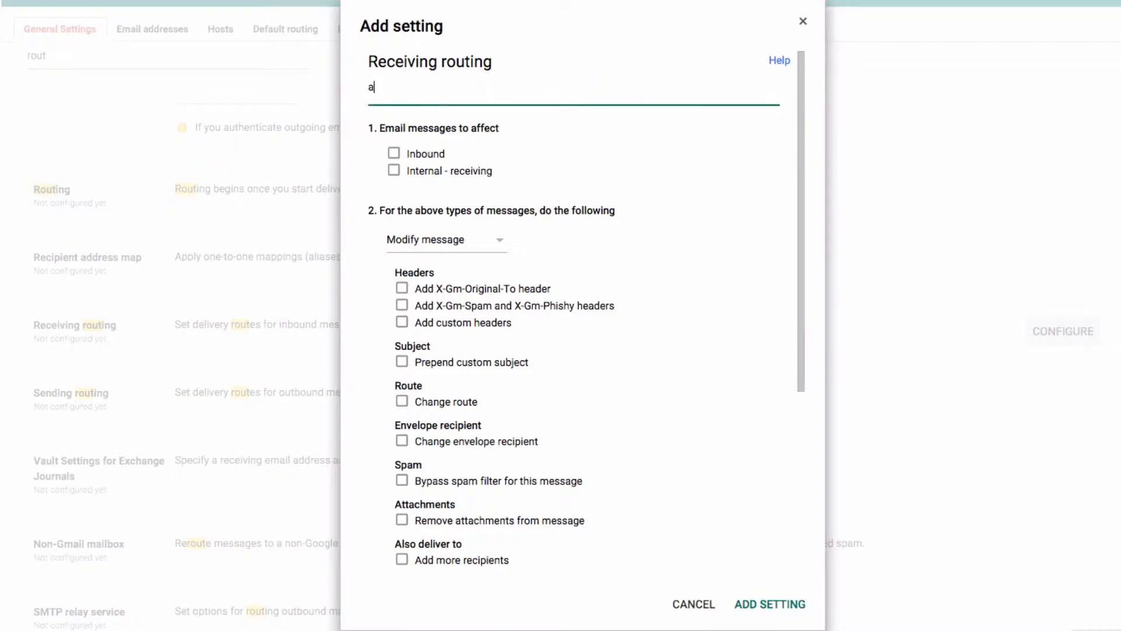
text(nna to info)
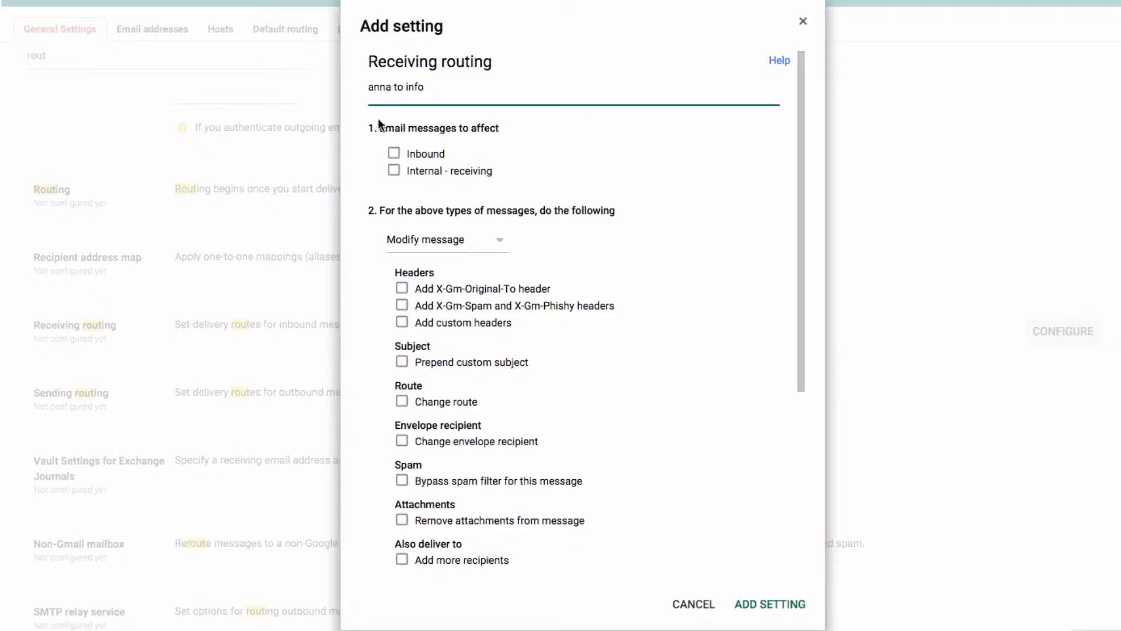
click(393, 153)
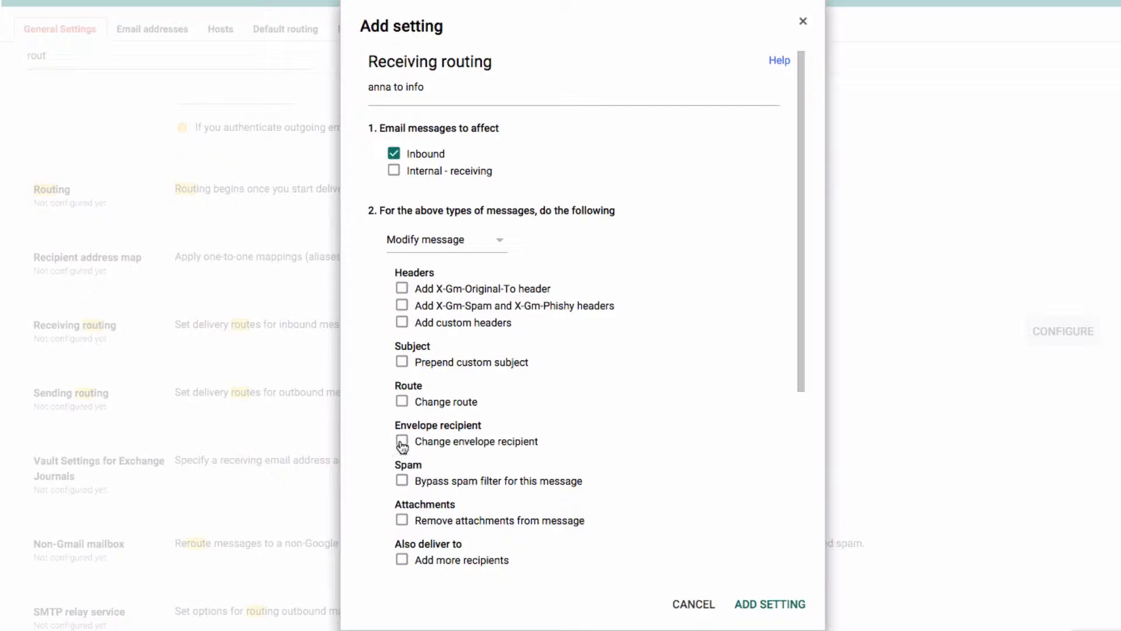
Make the rule change the envelope recipient's username to 'hello' on the existing domain
click(401, 442)
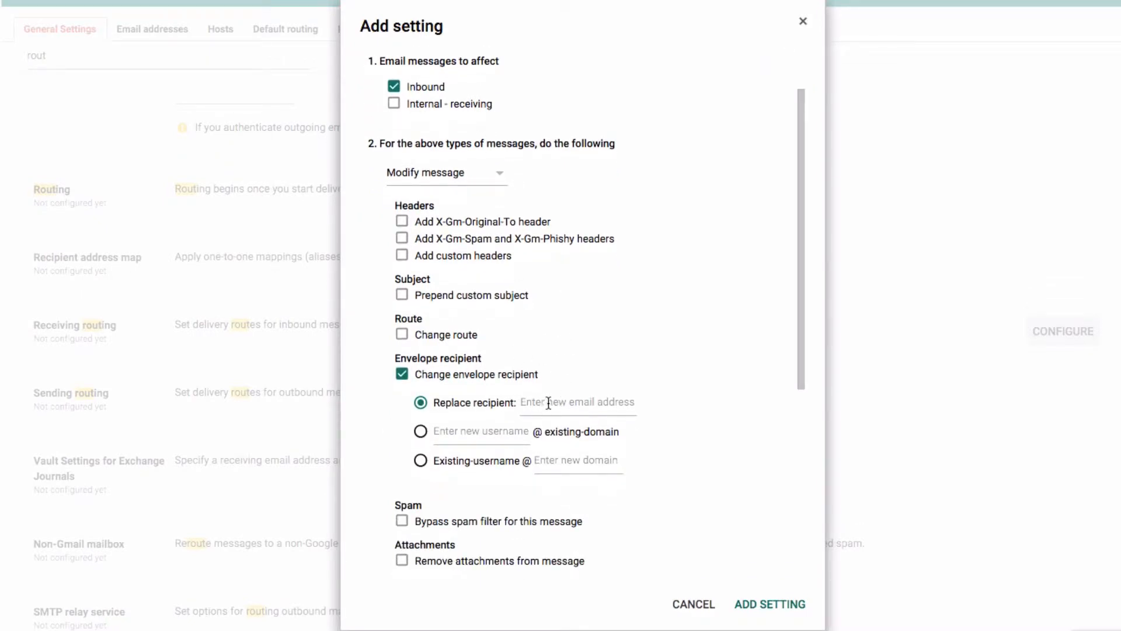
click(420, 431)
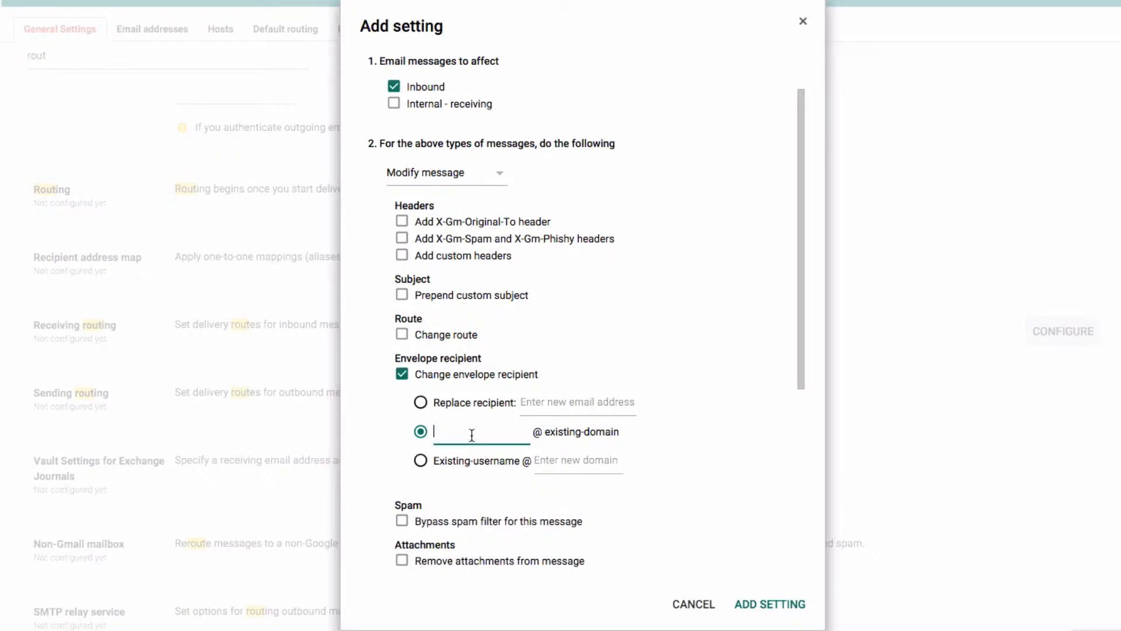
text(hell)
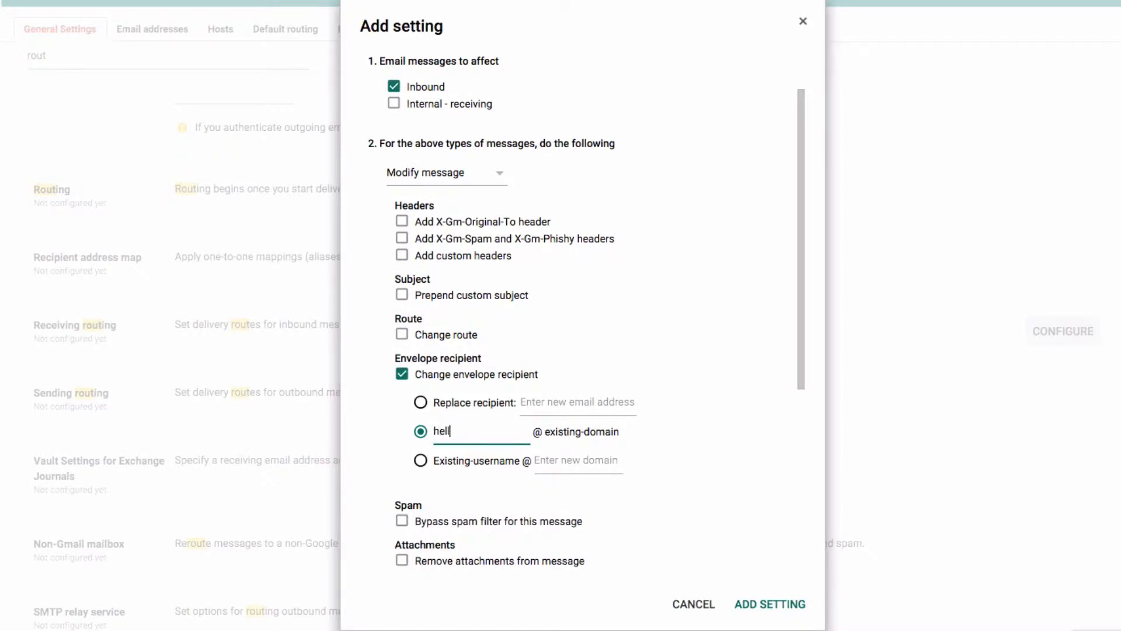
text(o)
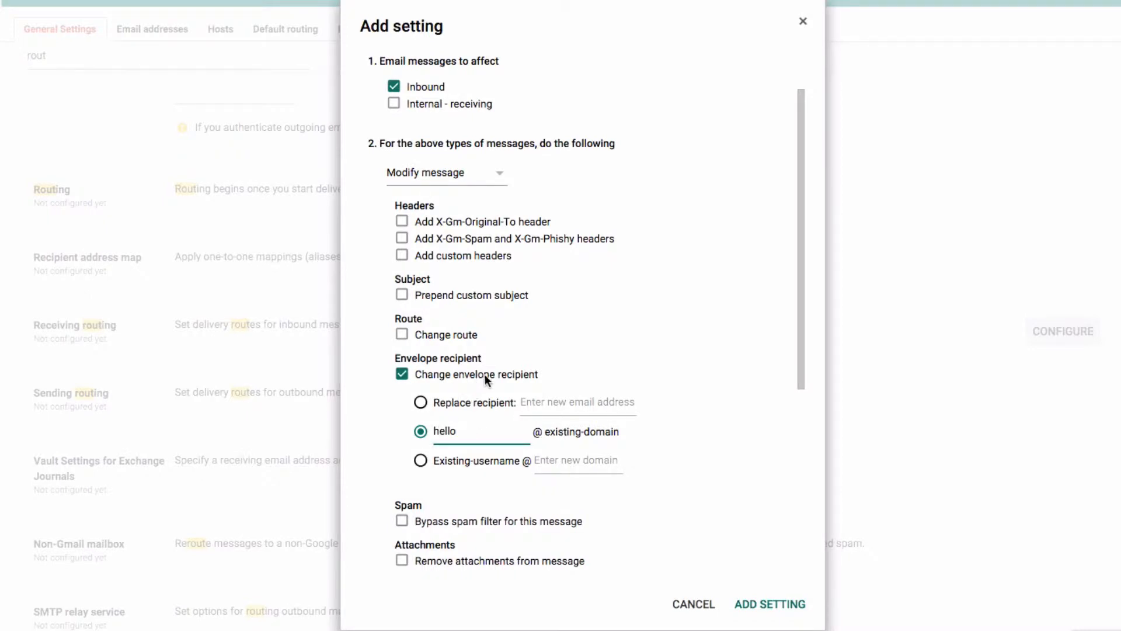
scroll(down, 3)
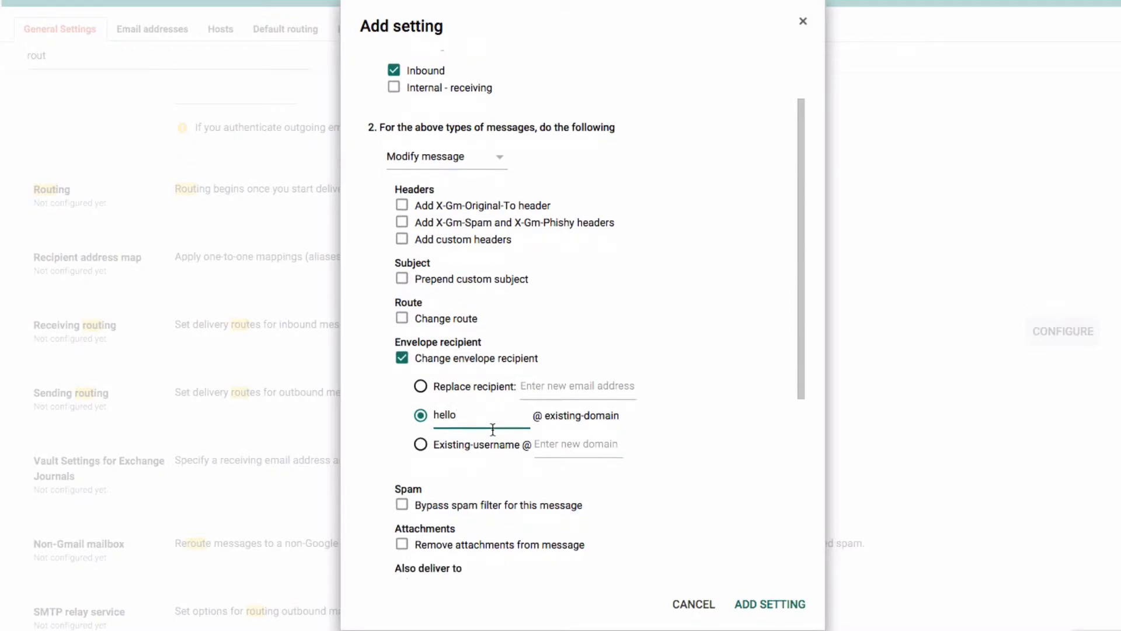
scroll(down, 3)
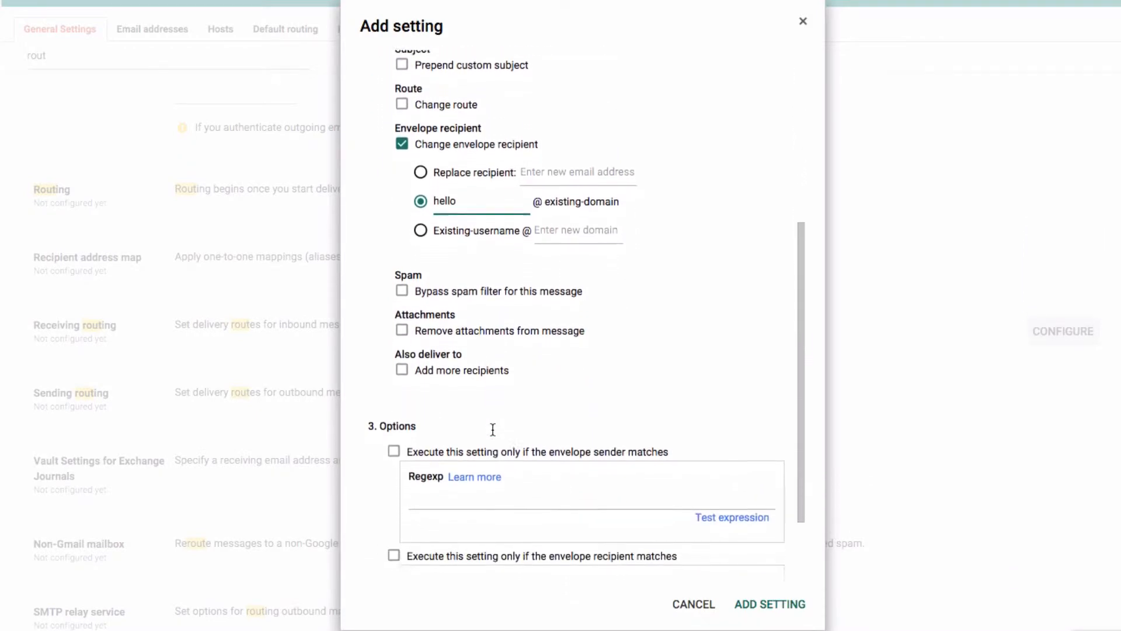
Restrict the rule to envelope recipients matching a regexp of anna's full address
click(394, 391)
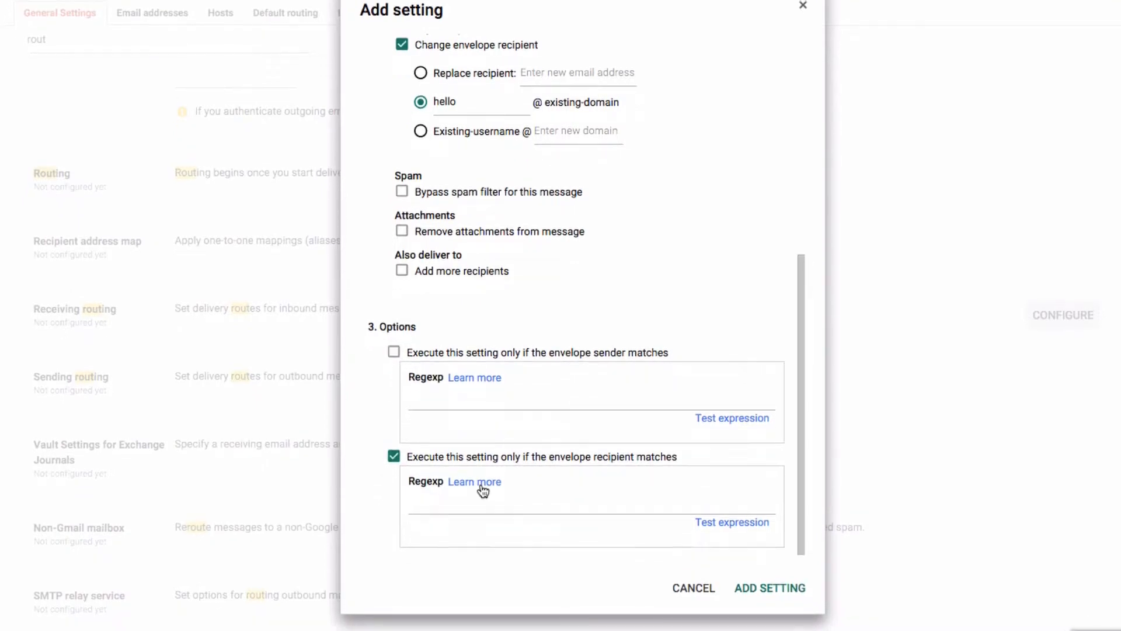
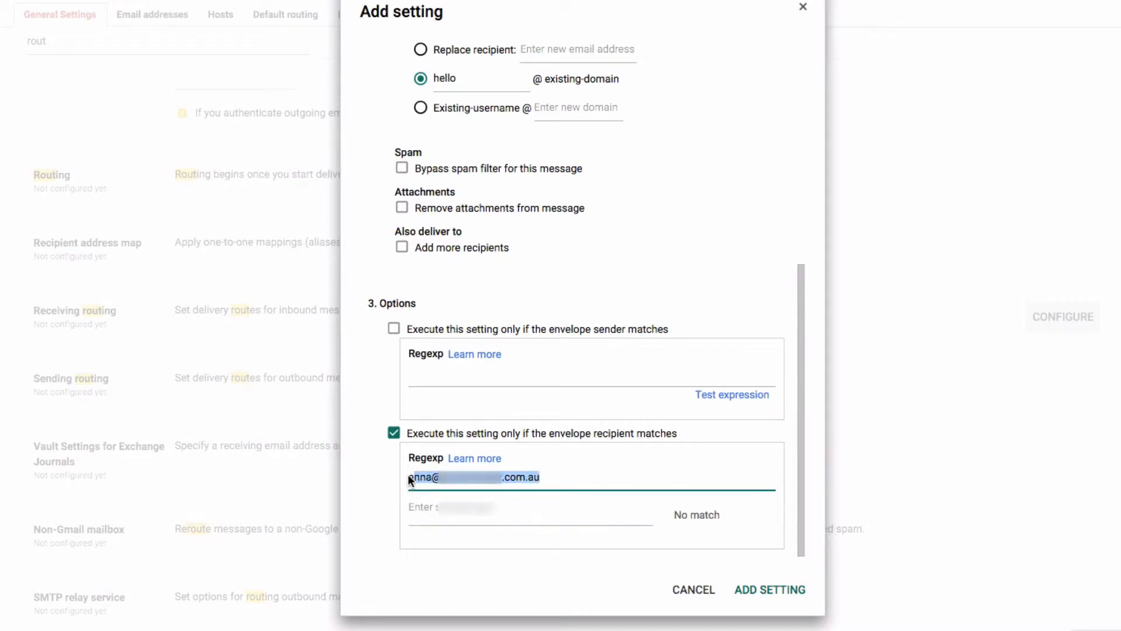
Extend the recipient regexp with '|info@', test an info@ address, and add the rule
click(529, 507)
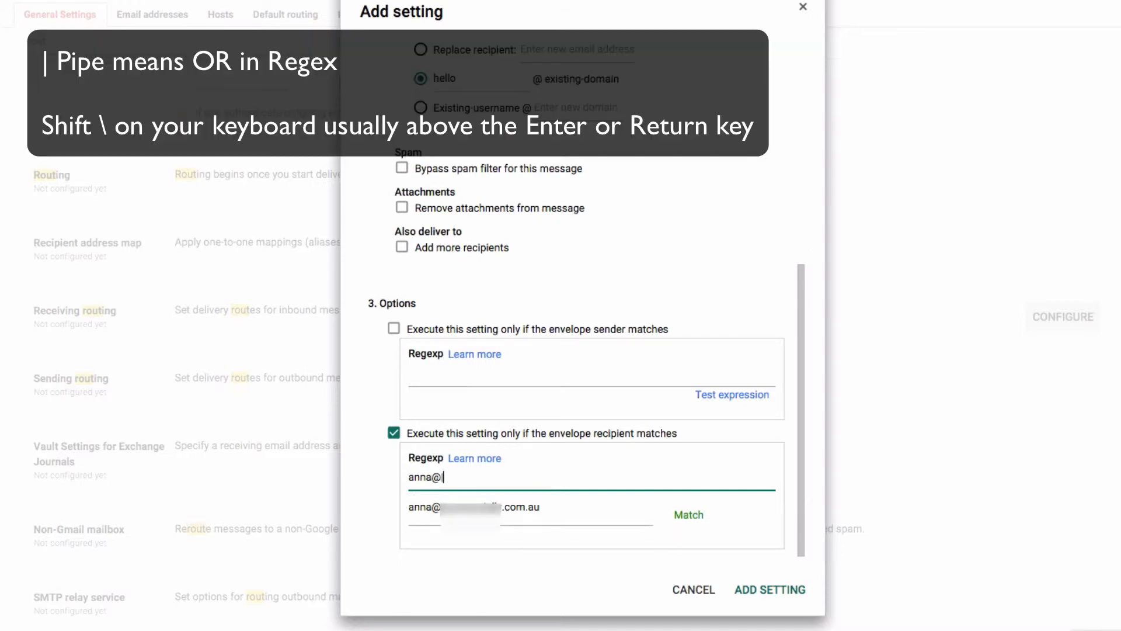
text(|info@)
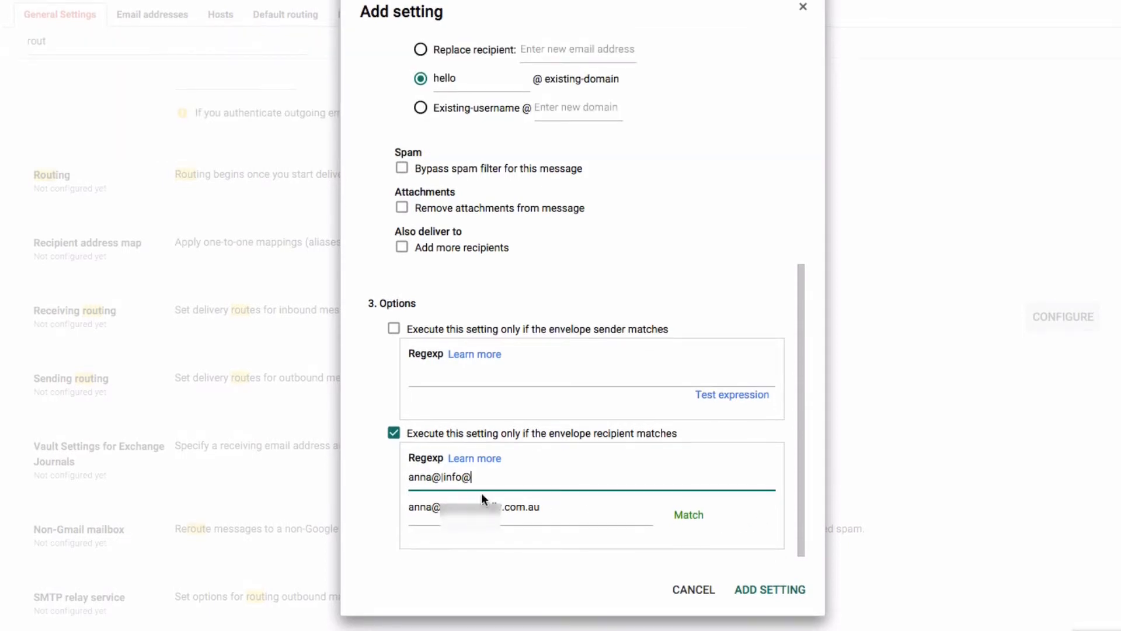
double_click(455, 477)
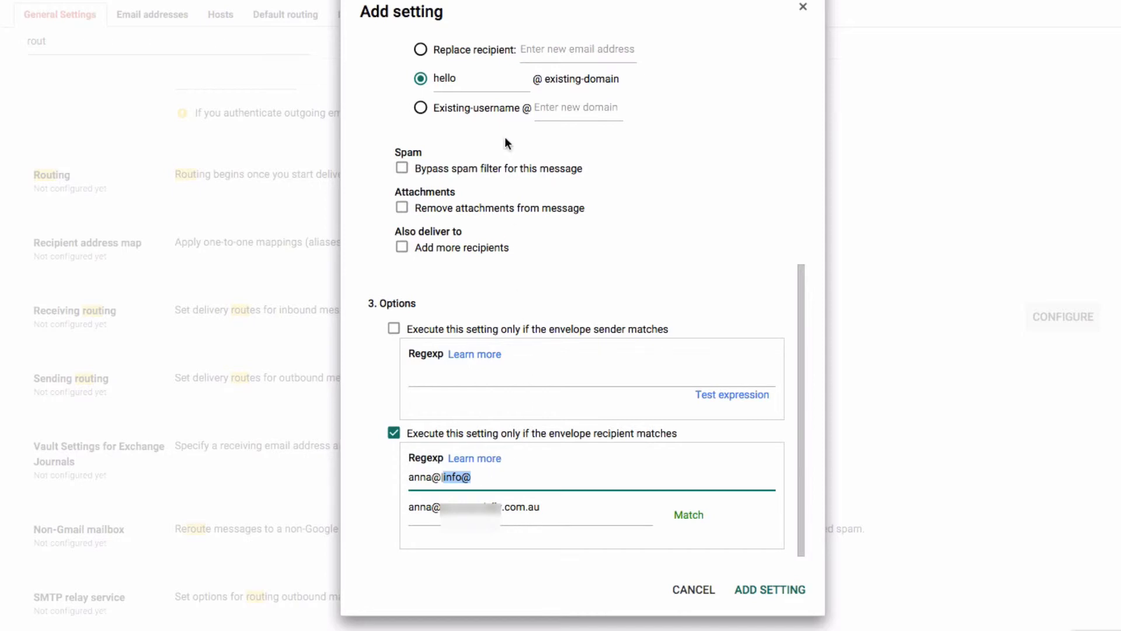
mouse_move(466, 379)
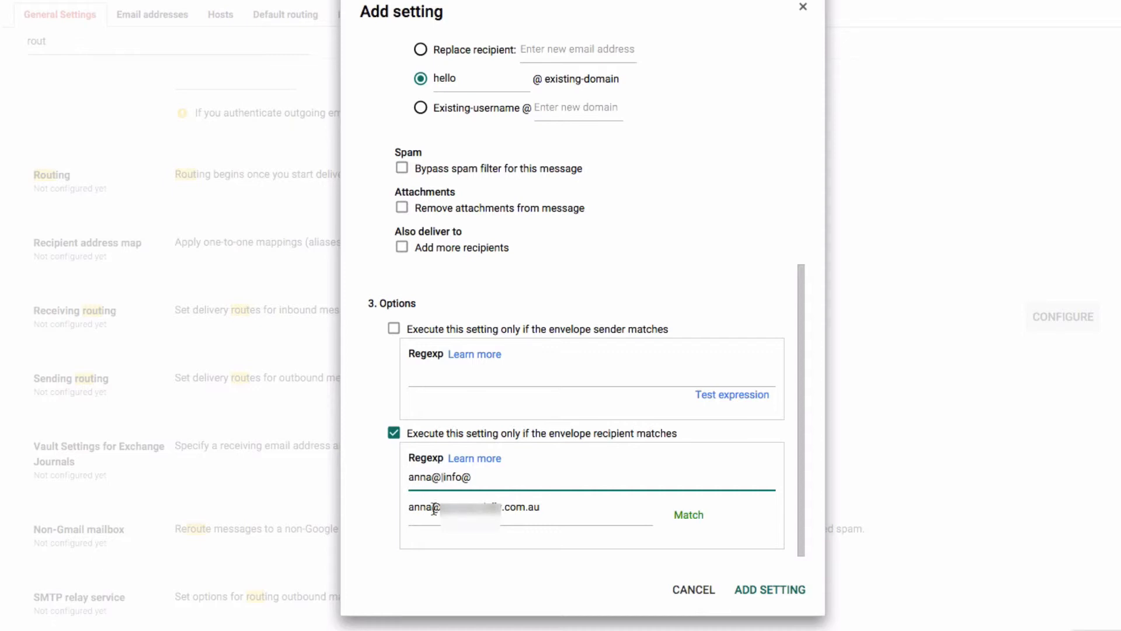
double_click(418, 507)
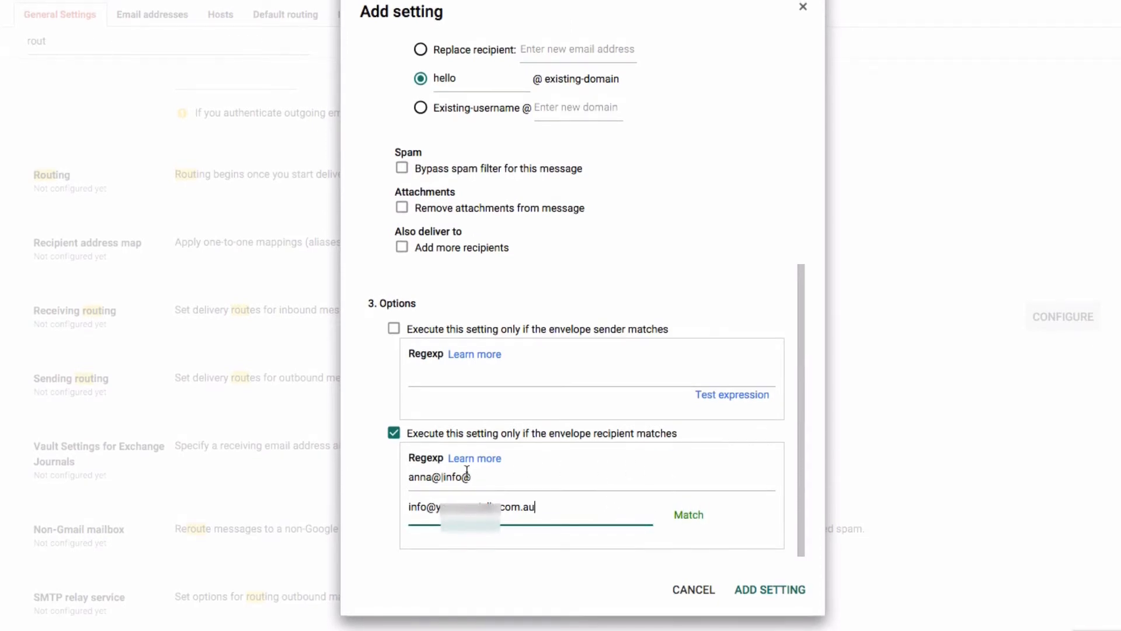
click(770, 590)
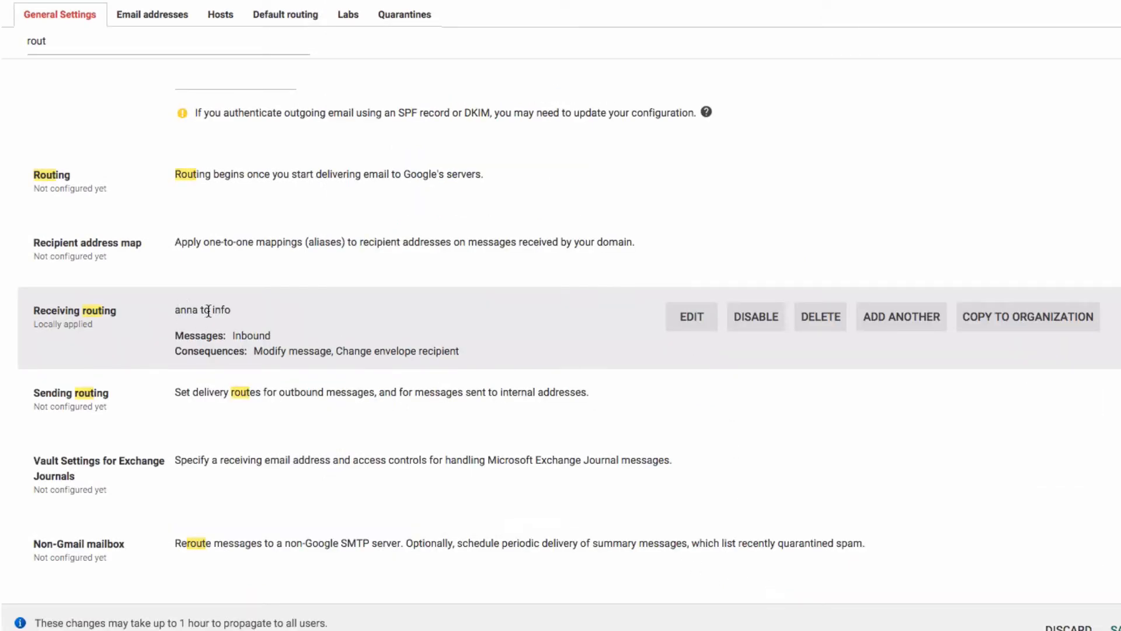
Edit the rule name from 'anna to info' to 'anna to hello', then save the Gmail settings
click(689, 316)
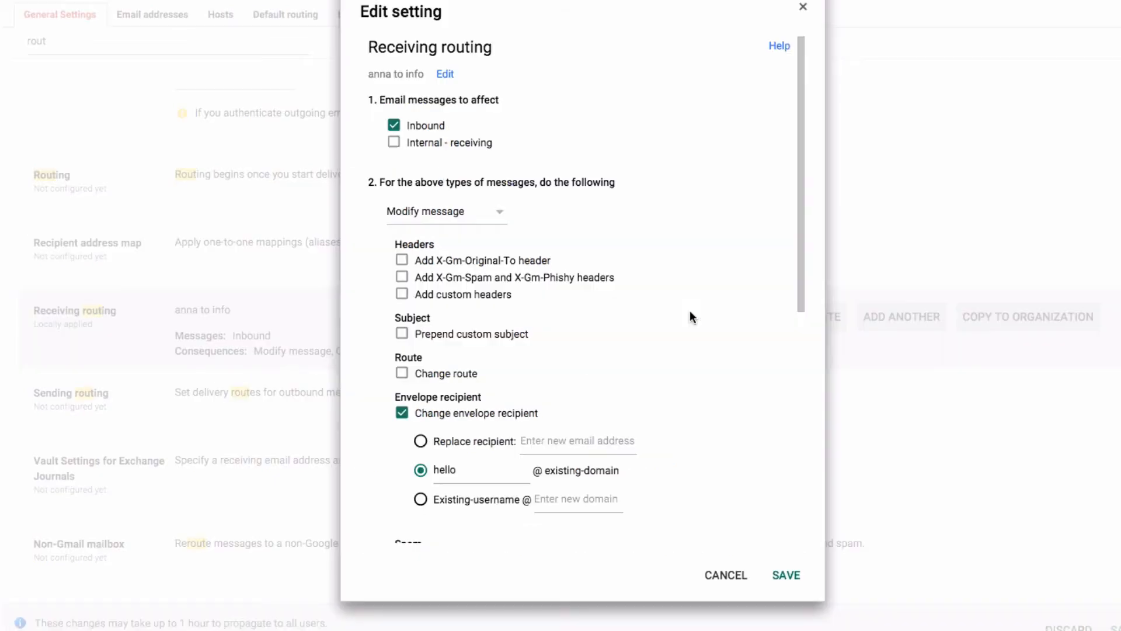
scroll(down, 3)
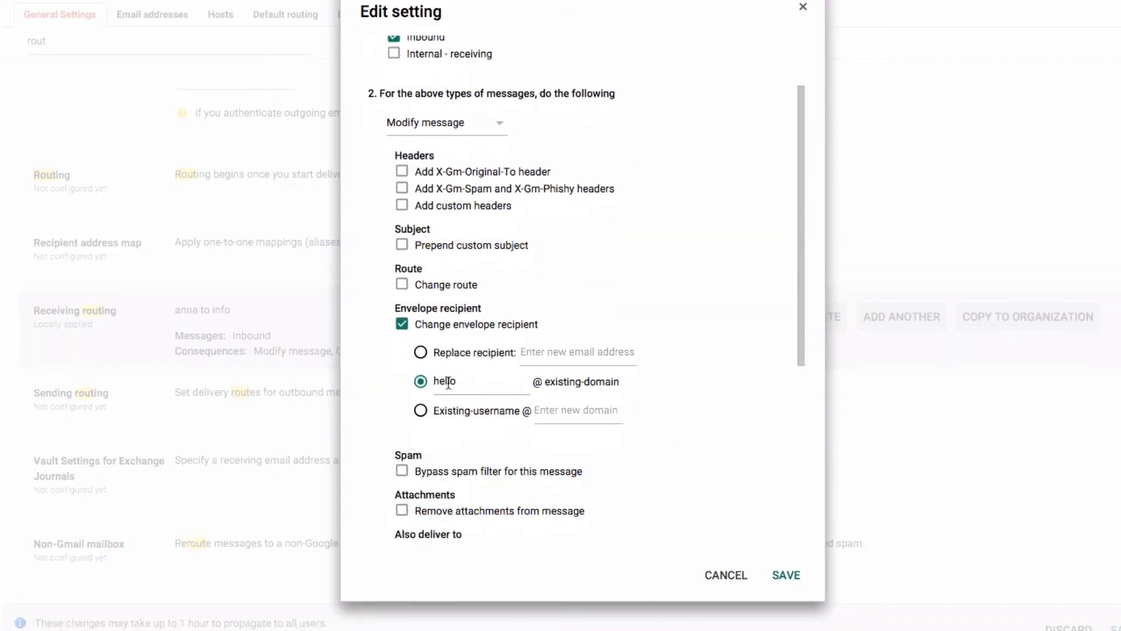
double_click(444, 381)
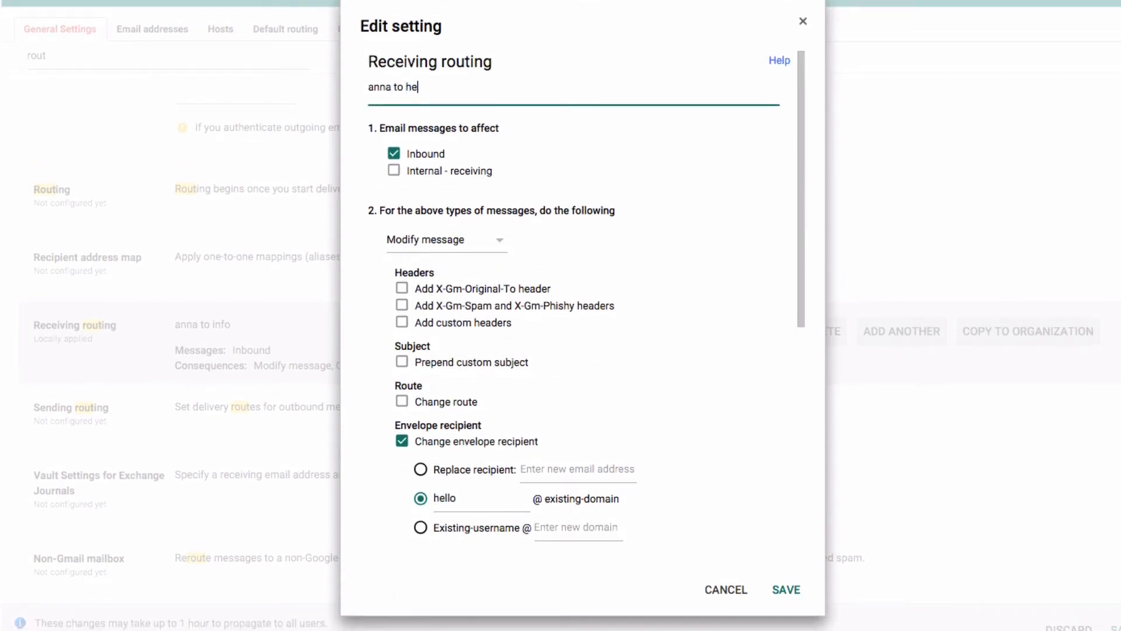
text(llo)
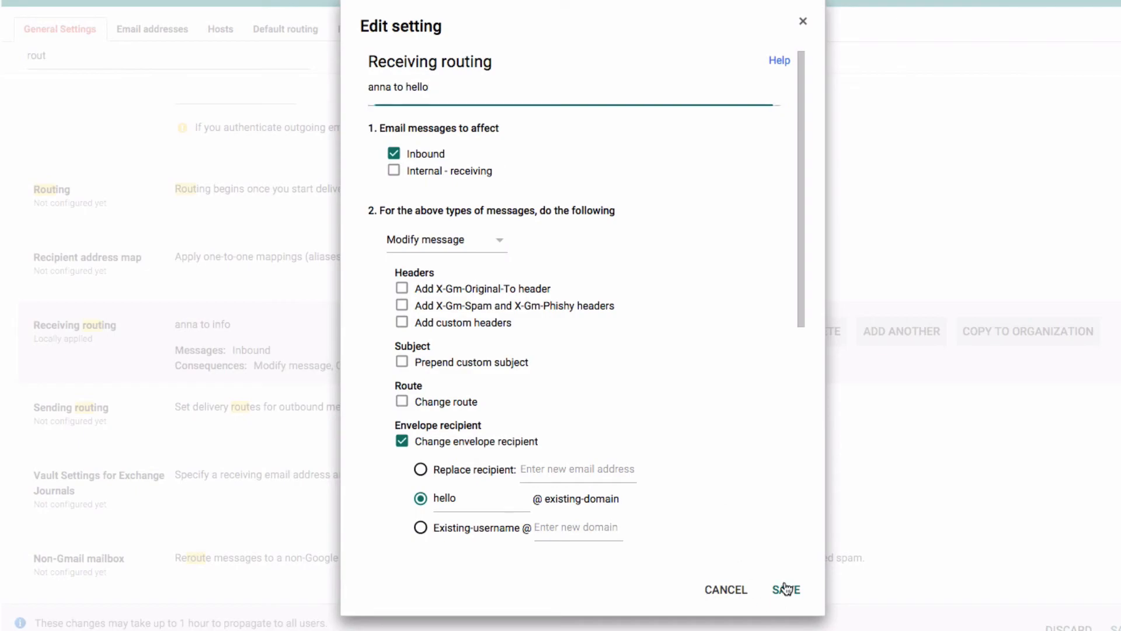
click(786, 589)
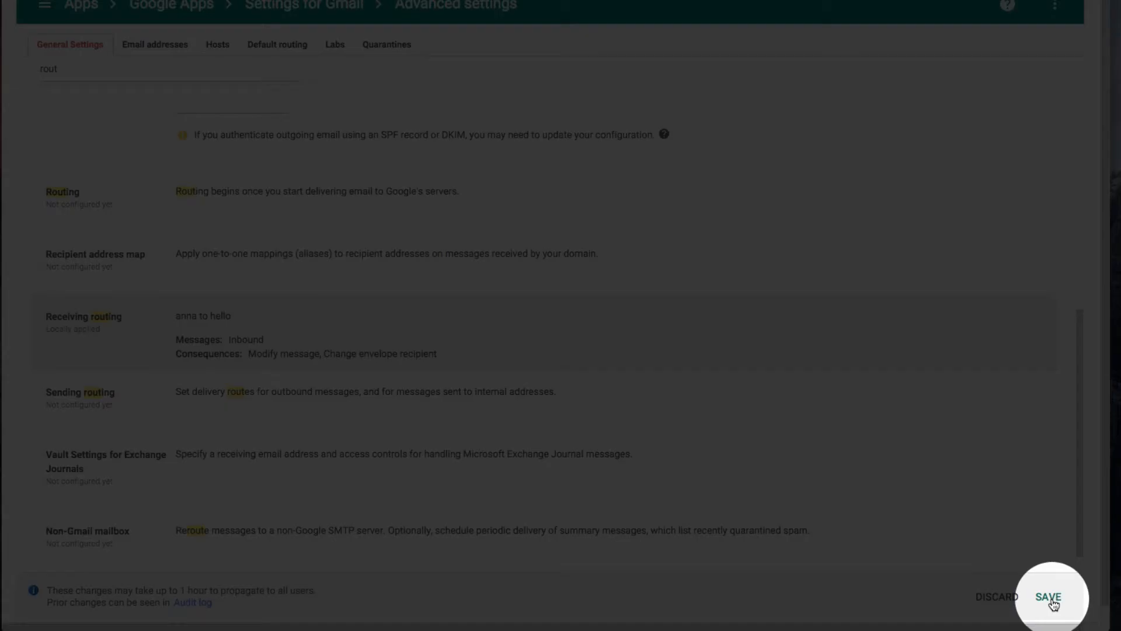
click(1048, 596)
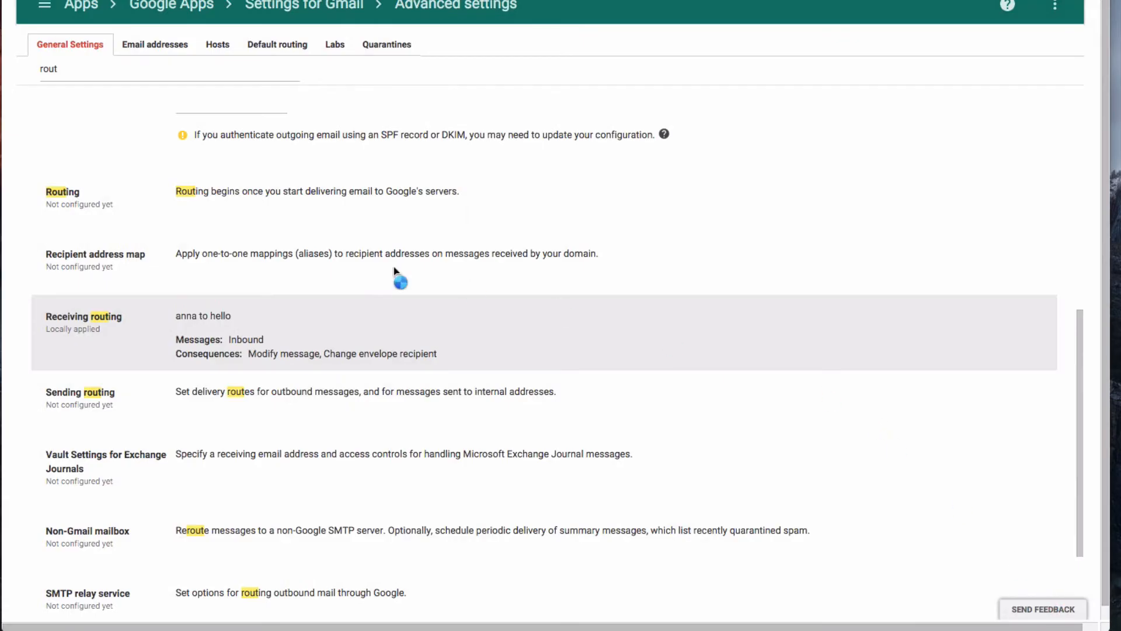